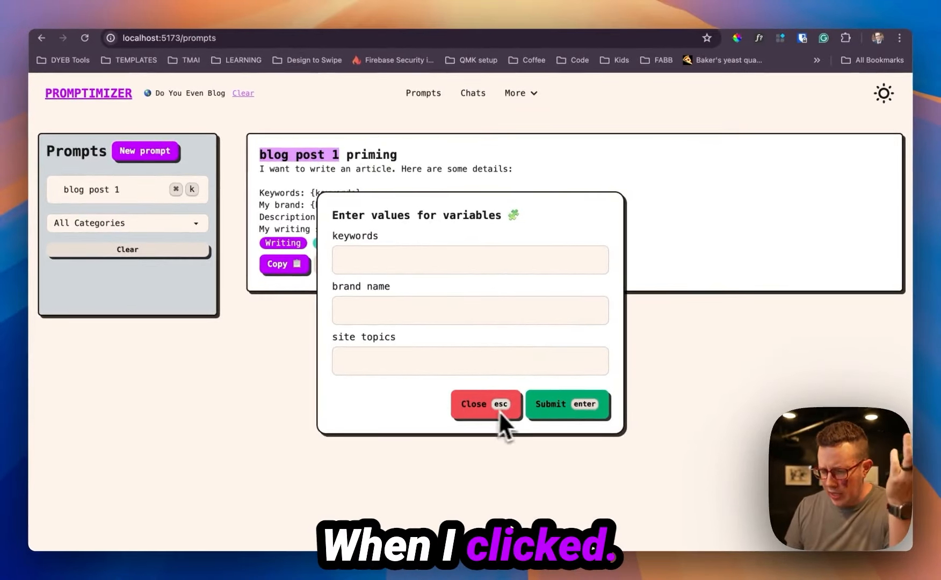
{"action": "mouse_move", "coordinate": [414, 309]}
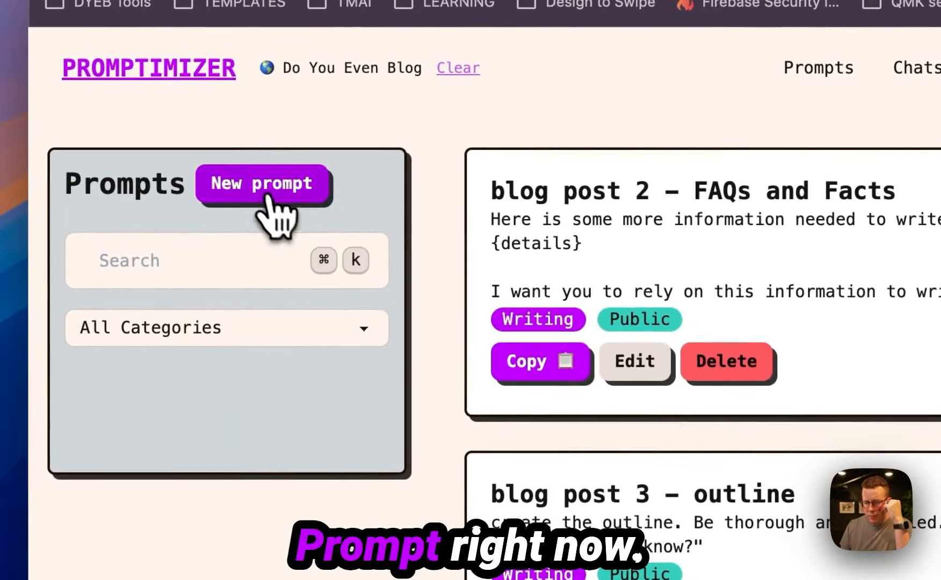
- Start a new prompt named joke reading "Tell me a sweet joke about {topic}"
{"action": "left_click", "coordinate": [262, 183]}
{"action": "type", "text": "Tell me a sweet joke"}
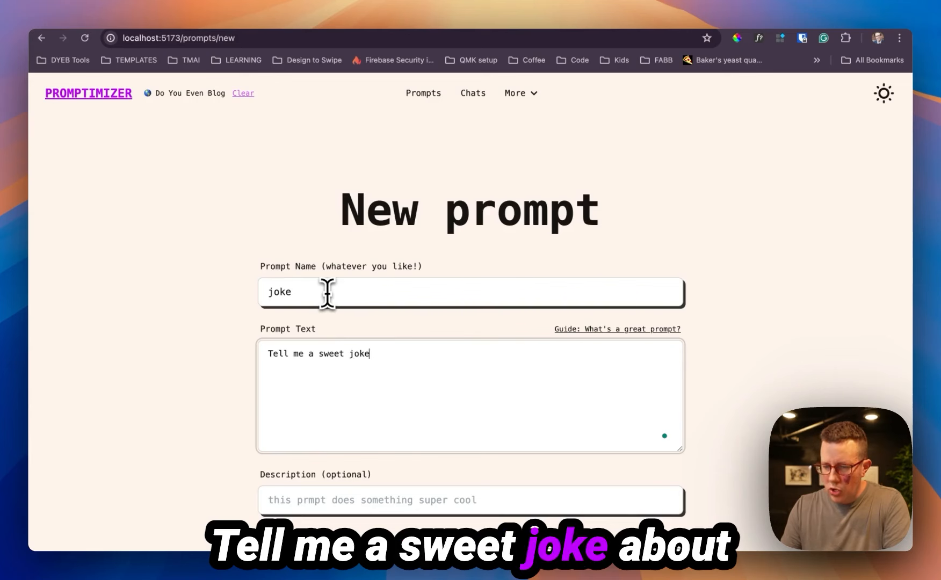
{"action": "type", "text": "about {top"}
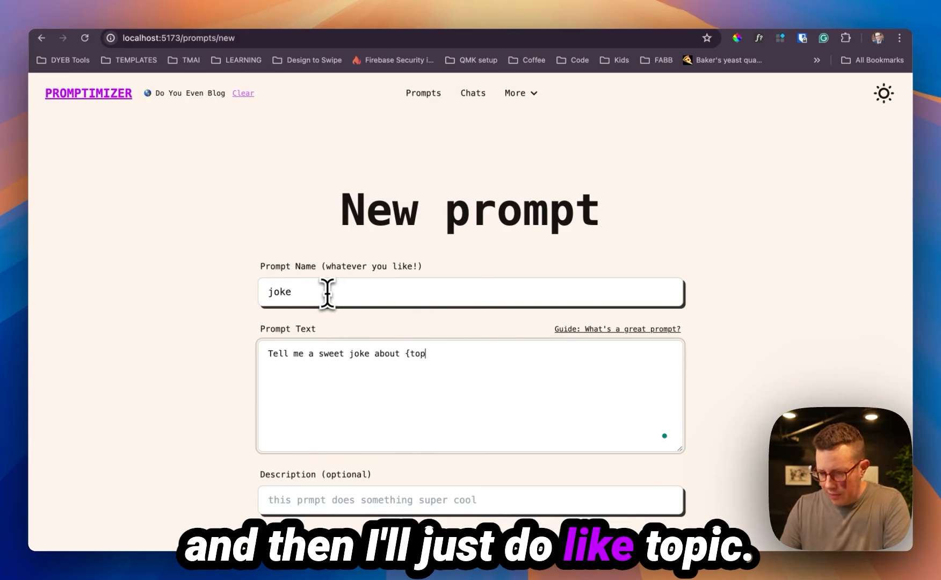
{"action": "type", "text": "ic}"}
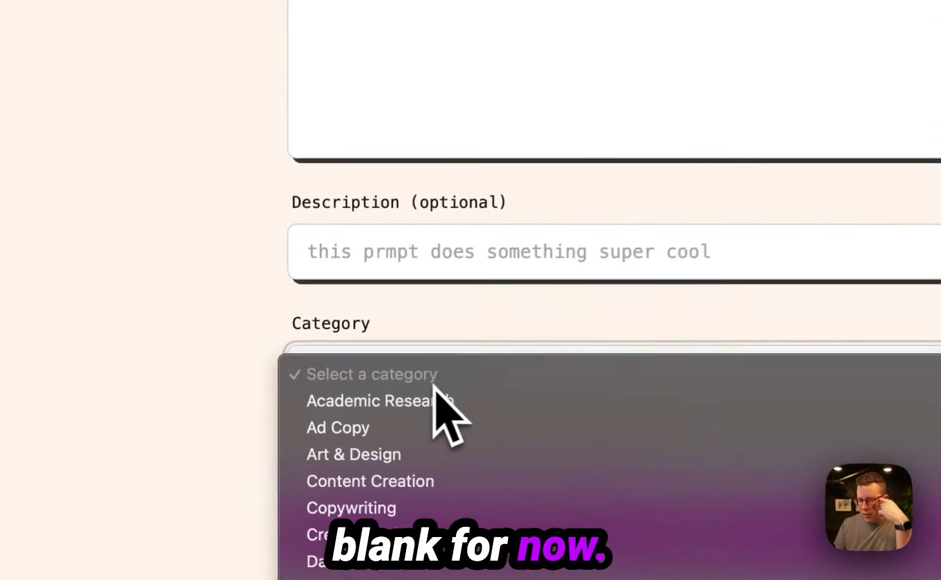
- File the prompt under Jokes & Humor, keep it Public, and submit it
{"action": "scroll", "scroll_direction": "down", "scroll_amount": 3}
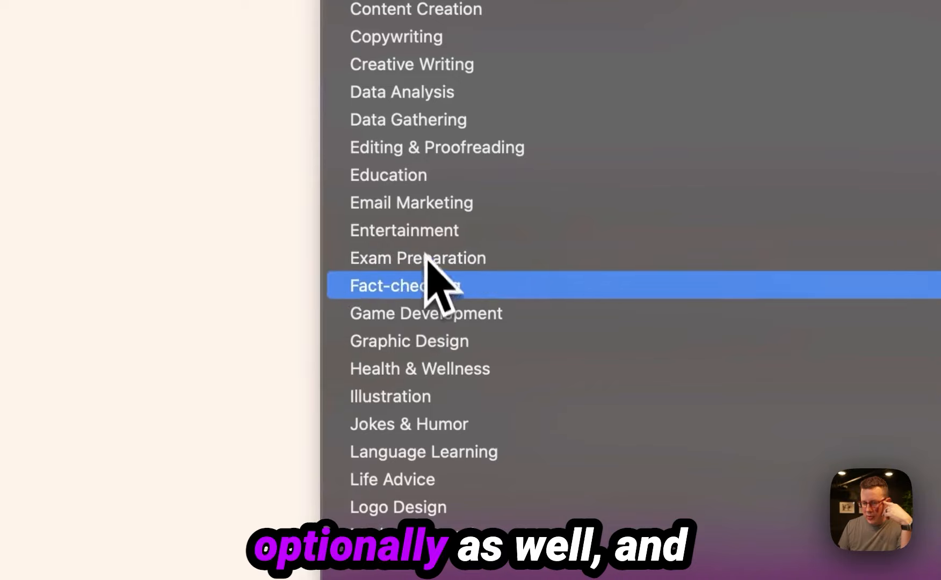
{"action": "left_click", "coordinate": [408, 286]}
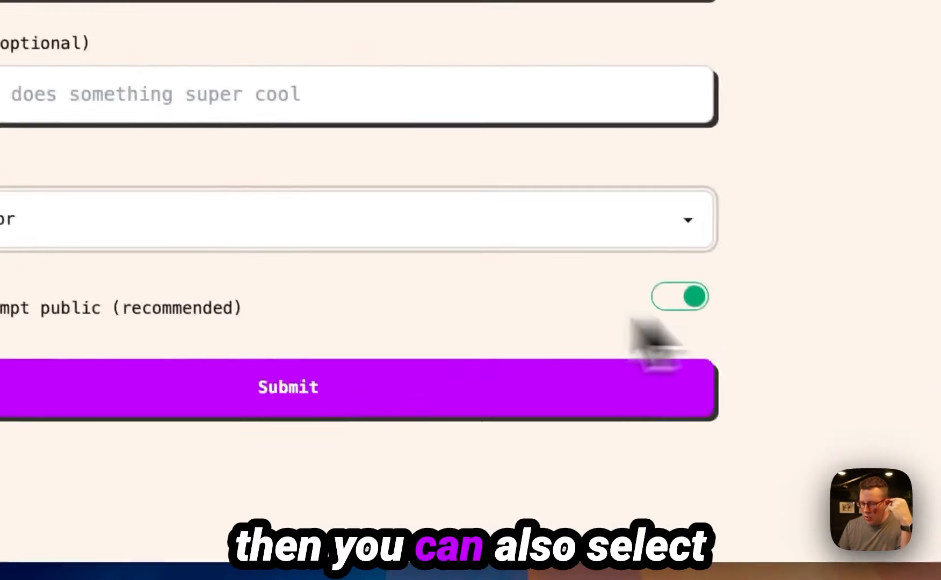
{"action": "left_click", "coordinate": [679, 296]}
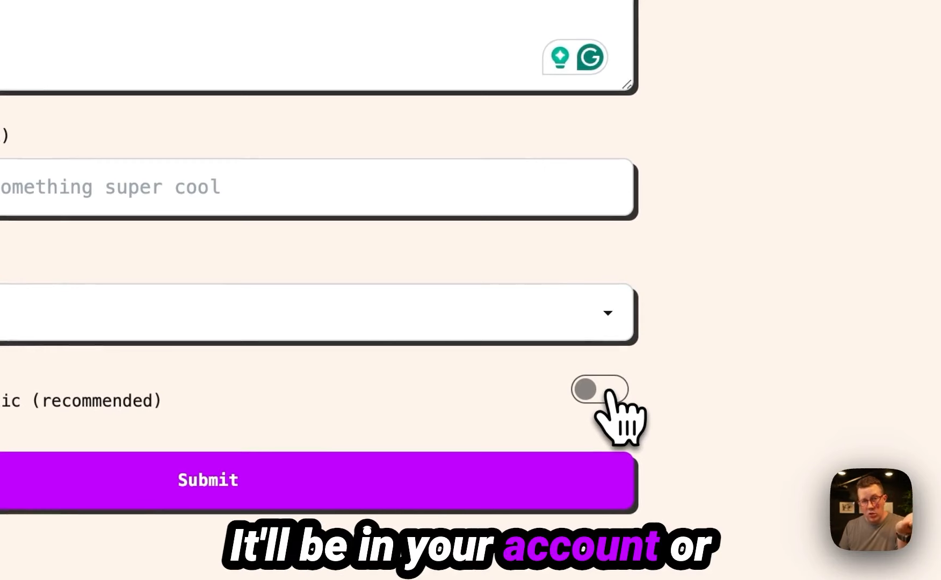
{"action": "left_click", "coordinate": [598, 388]}
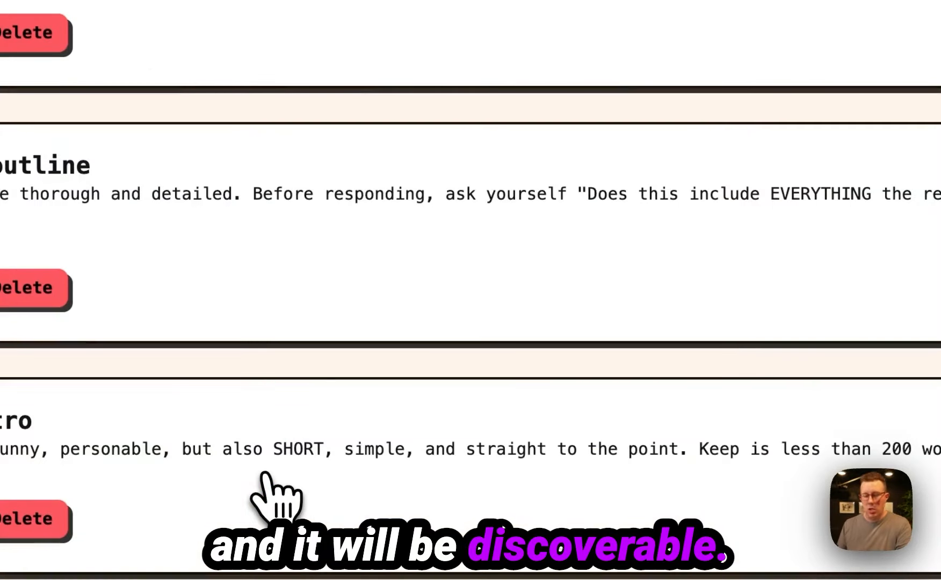
{"action": "left_click", "coordinate": [351, 110]}
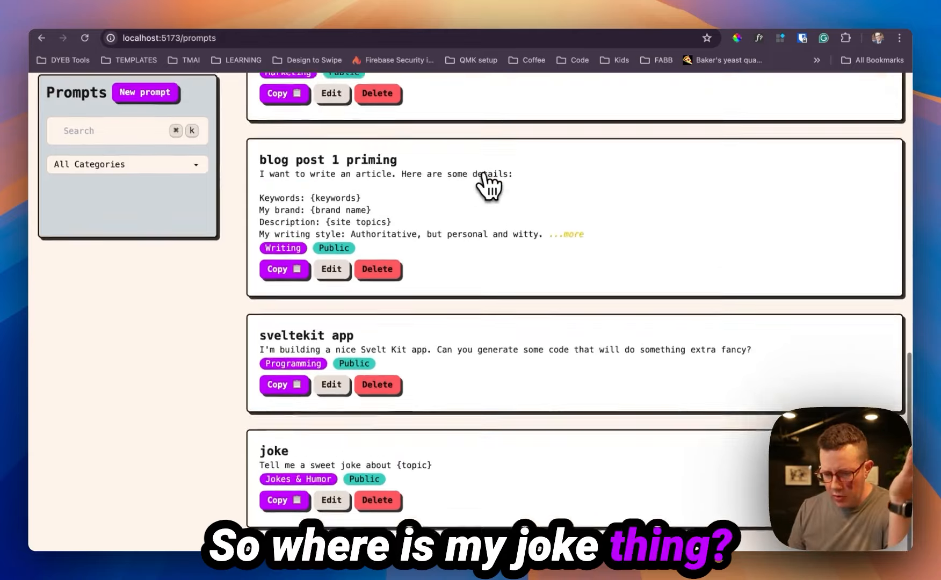
- Search for jok, copy the joke prompt and fill its topic variable with coffee mugs
{"action": "type", "text": "jok"}
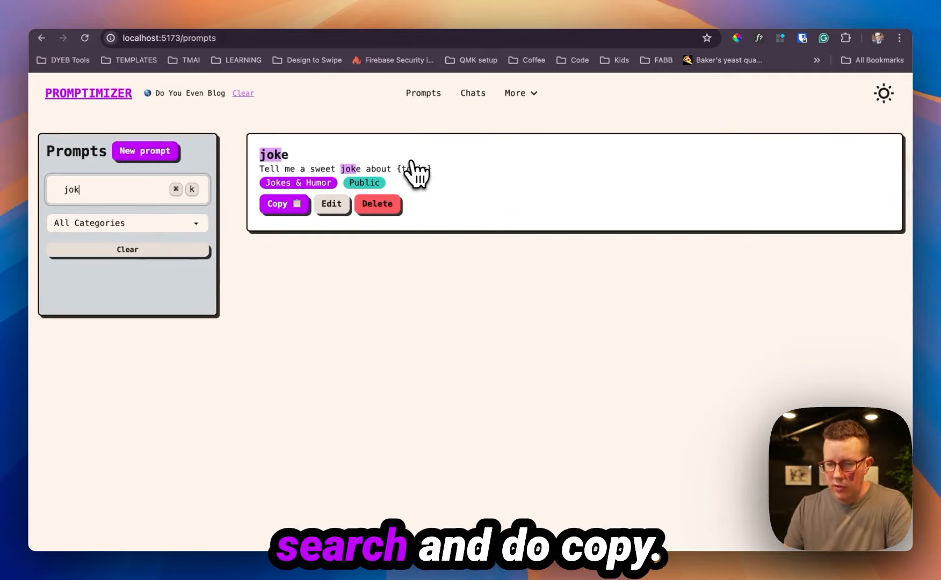
{"action": "left_click", "coordinate": [276, 204]}
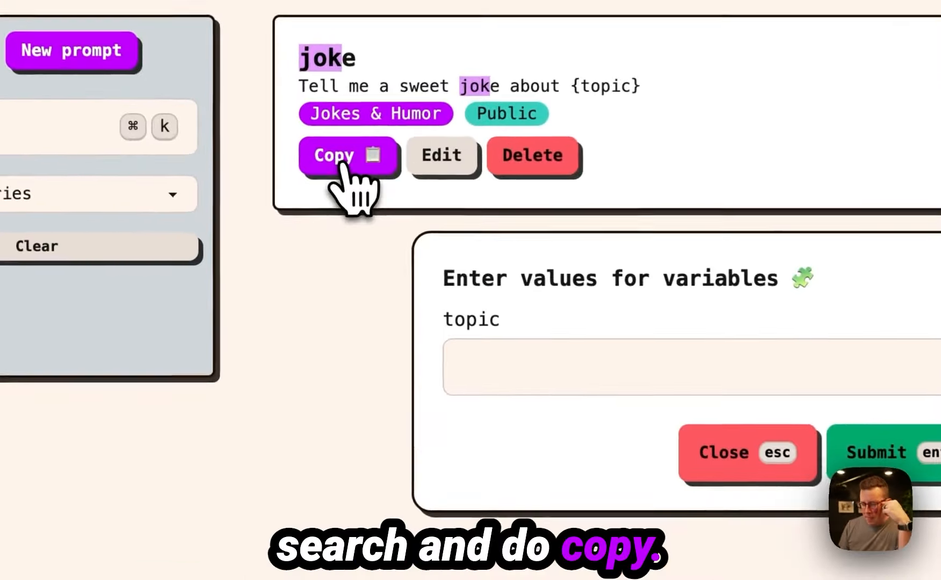
{"action": "left_click", "coordinate": [540, 367]}
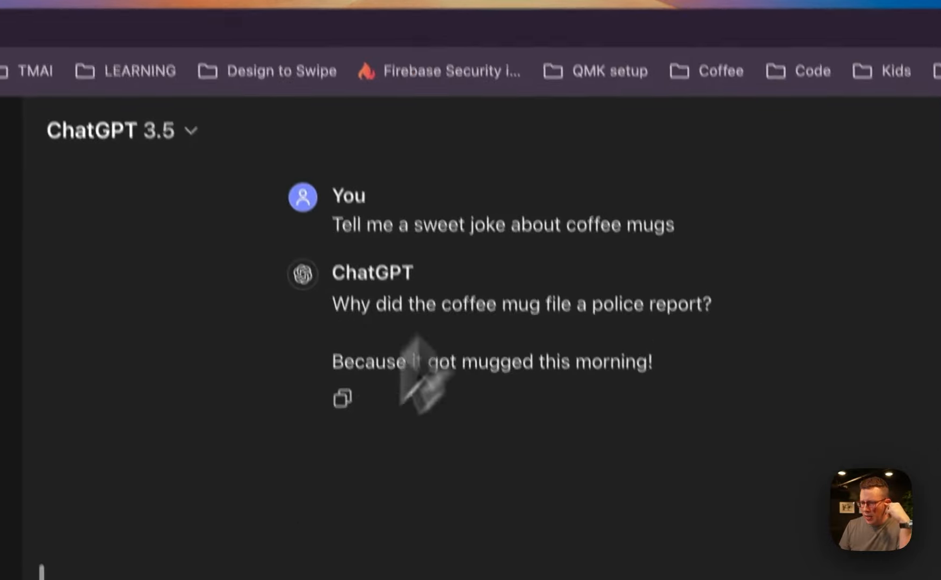
- Select the punchline of ChatGPT's coffee-mug joke, then return to the Promptimizer prompts list
{"action": "double_click", "coordinate": [498, 297]}
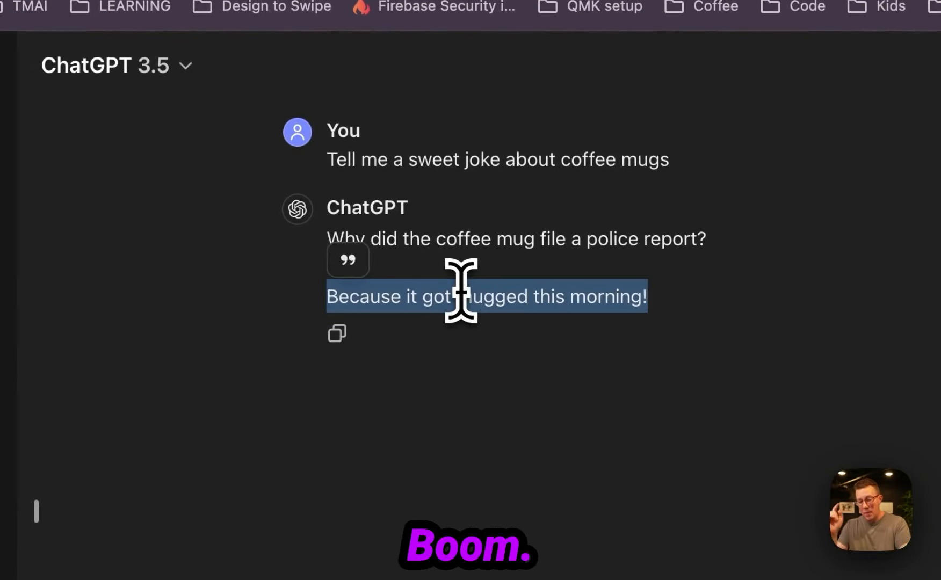
{"action": "left_click", "coordinate": [407, 157]}
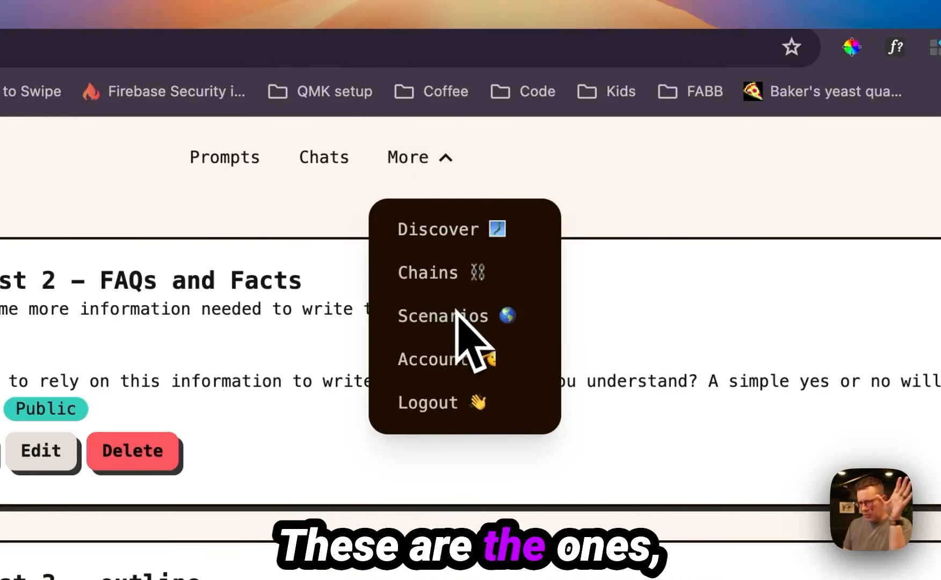
- Go via the More menu to the Scenarios page and look over Do You Even Blog and Do You Even Pizza
{"action": "left_click", "coordinate": [323, 157]}
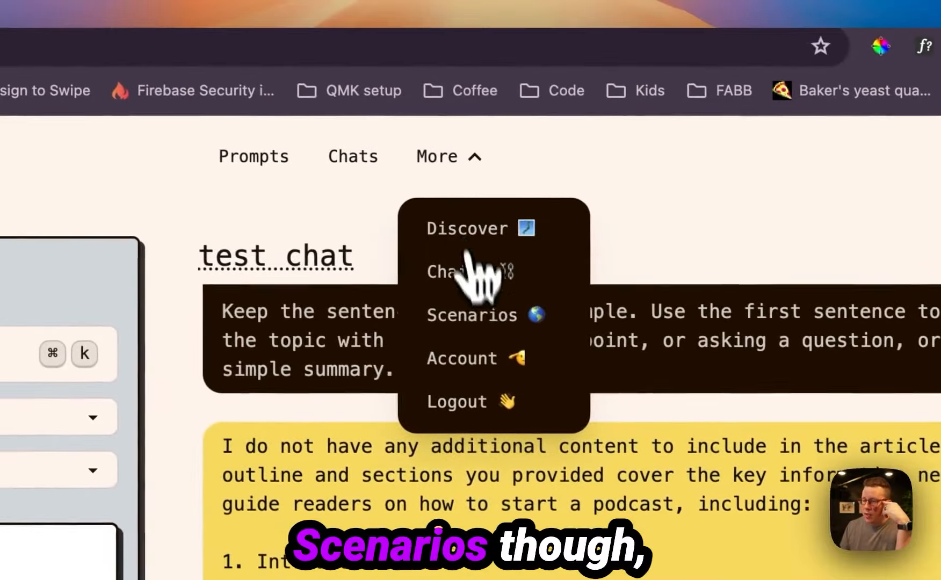
{"action": "left_click", "coordinate": [473, 314]}
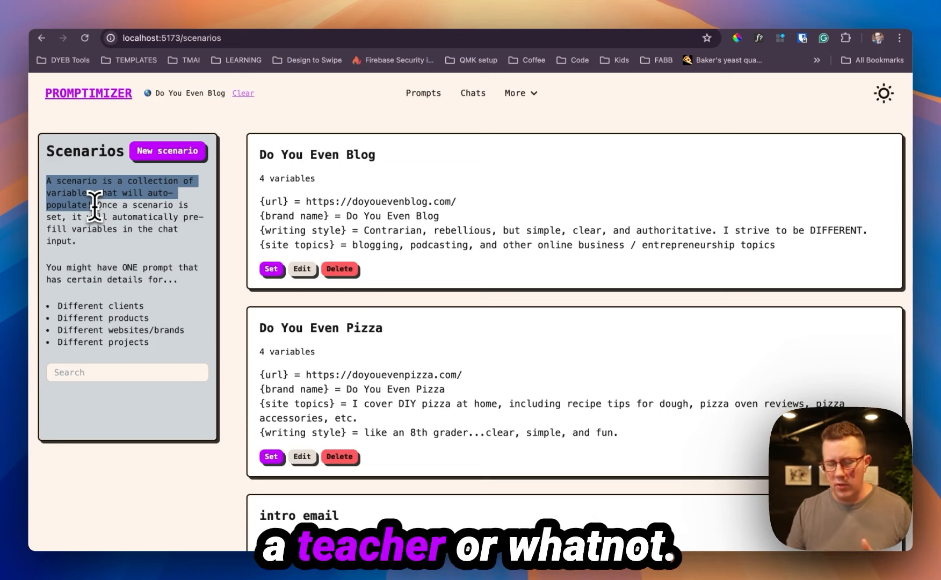
{"action": "mouse_move", "coordinate": [432, 225]}
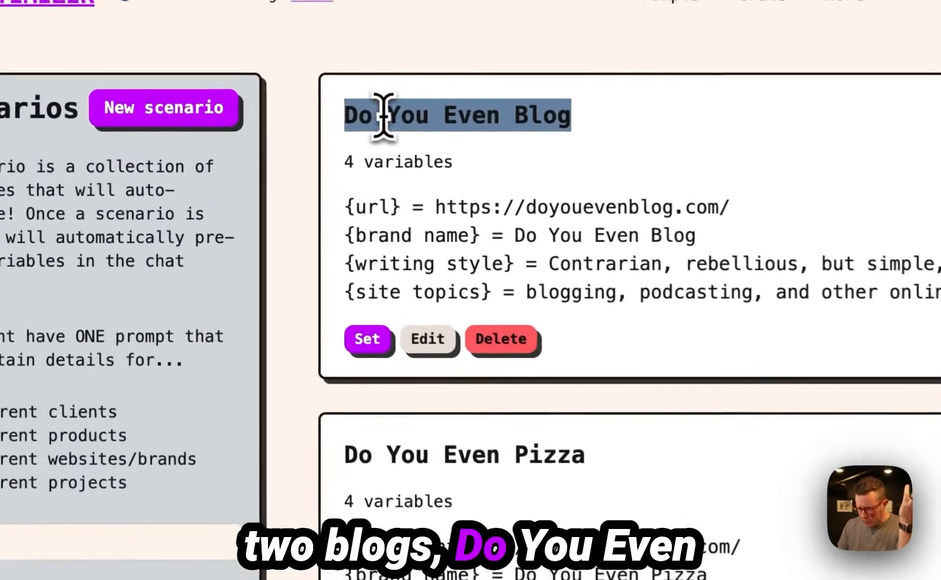
{"action": "scroll", "scroll_direction": "down", "scroll_amount": 3}
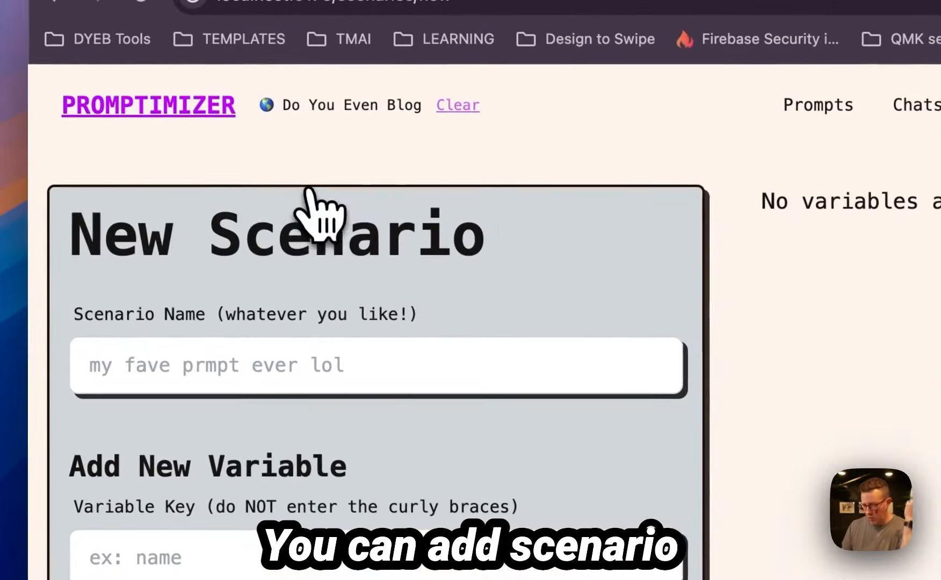
- Create the scenario whatever with variables name=Pete and subject=math and save it
{"action": "type", "text": "whatever"}
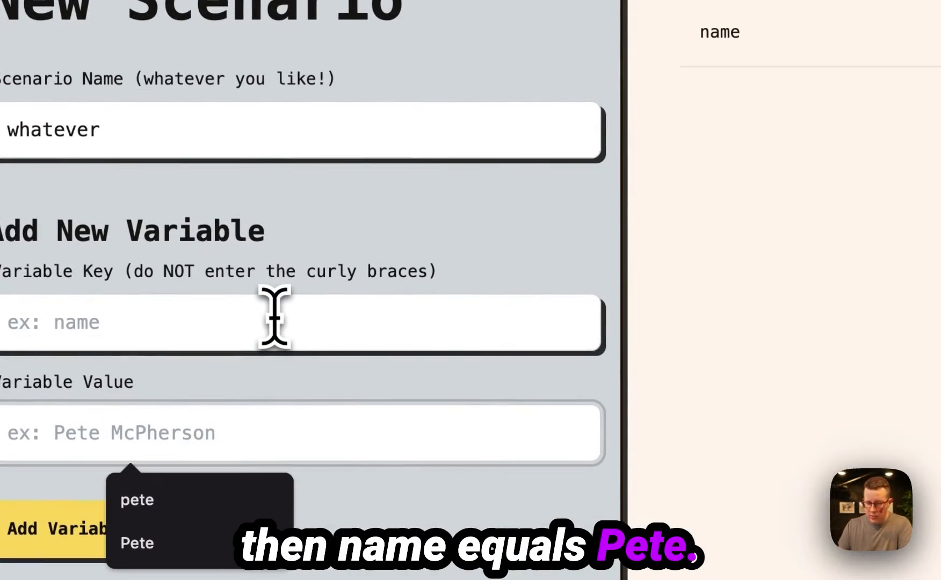
{"action": "type", "text": "subj"}
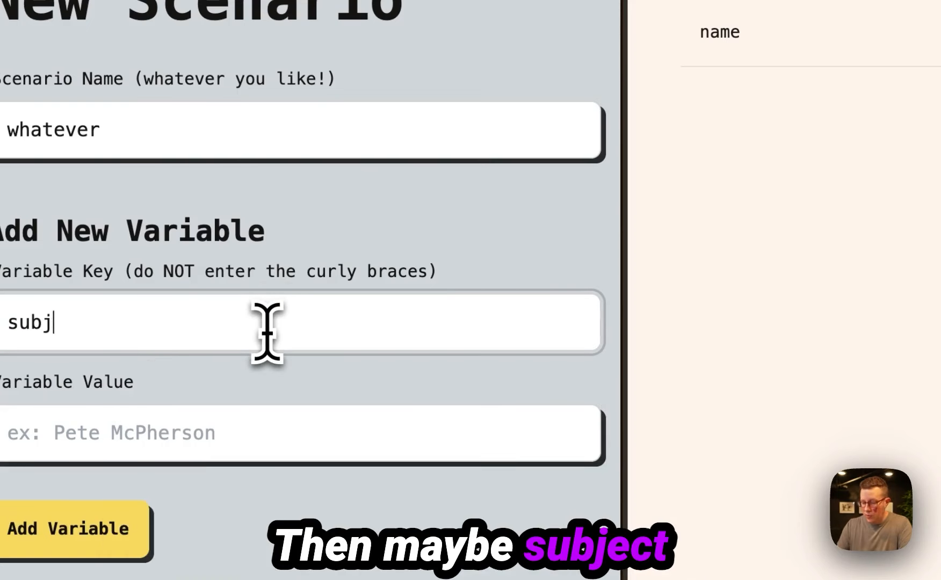
{"action": "left_click", "coordinate": [68, 529]}
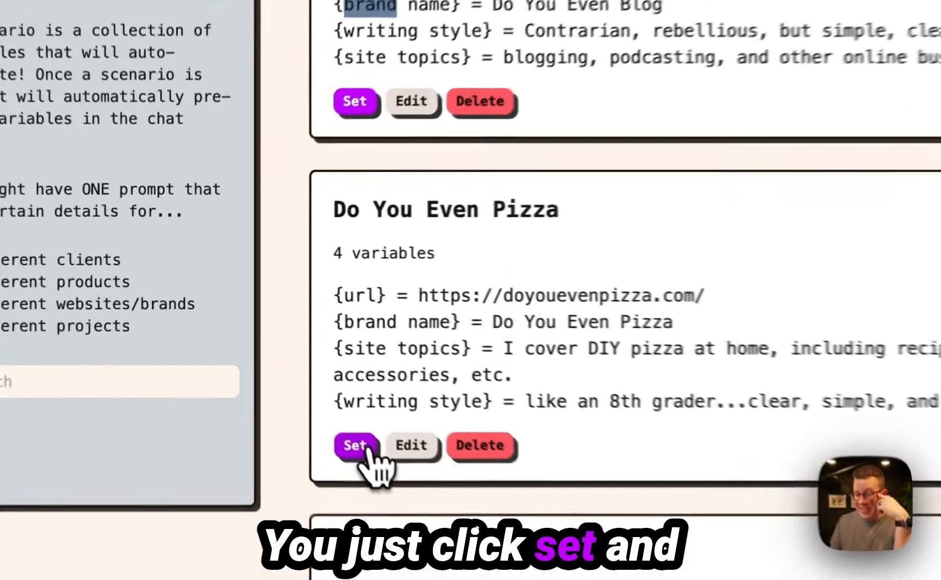
- Make Do You Even Pizza the active scenario and review the saved whatever scenario
{"action": "left_click", "coordinate": [355, 444]}
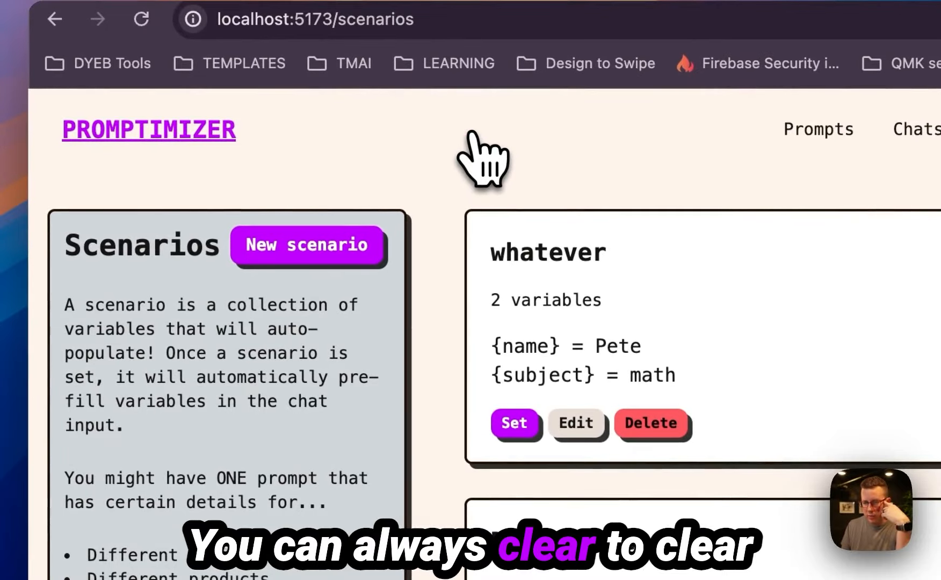
{"action": "scroll", "scroll_direction": "down", "scroll_amount": 3}
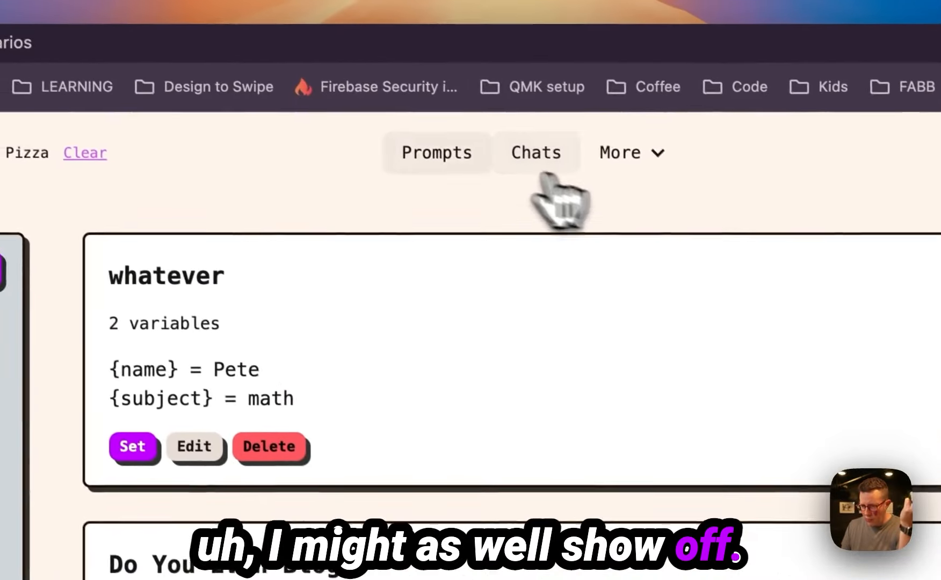
- Start a new chat from the Chats list and browse the All Chains filter in its Prompts panel
{"action": "left_click", "coordinate": [536, 153]}
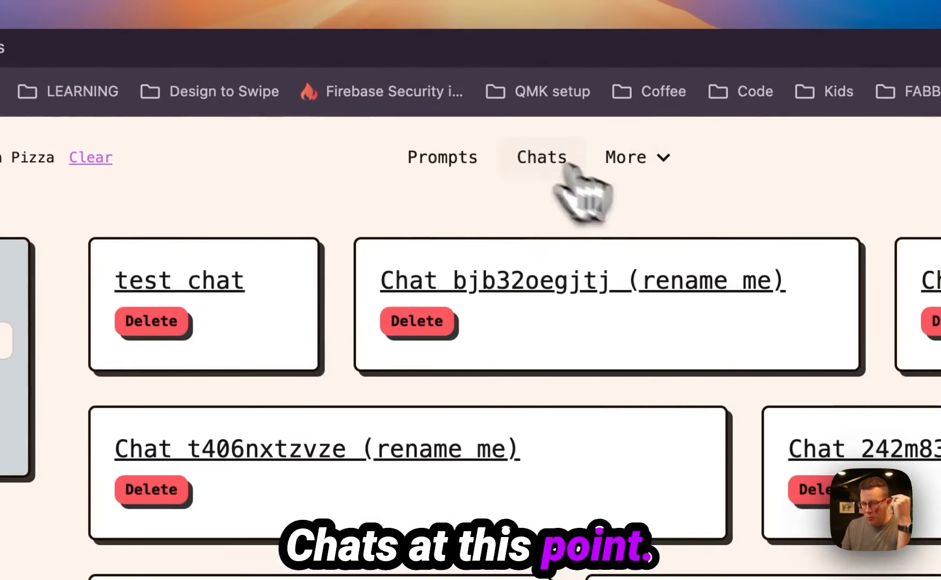
{"action": "left_click", "coordinate": [441, 157]}
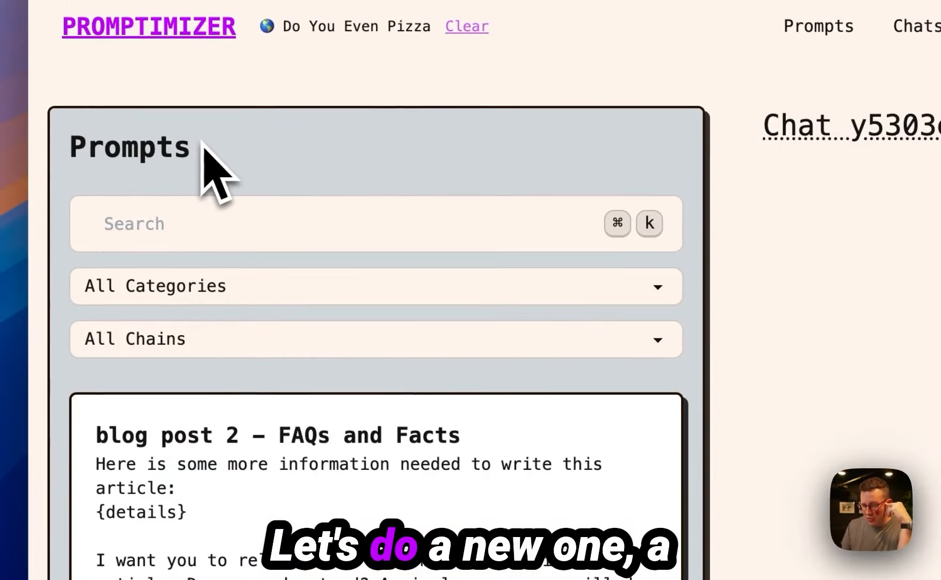
{"action": "mouse_move", "coordinate": [378, 246]}
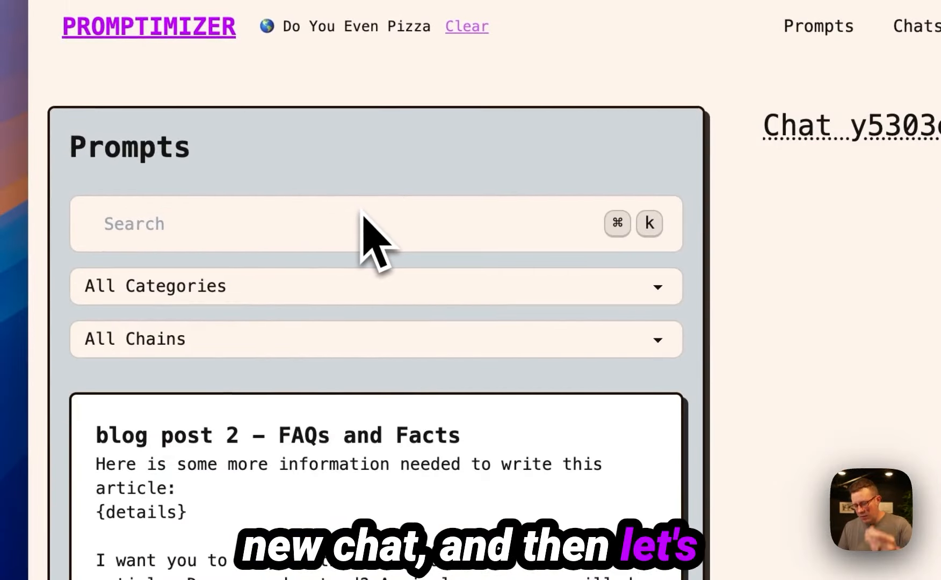
{"action": "left_click", "coordinate": [375, 340]}
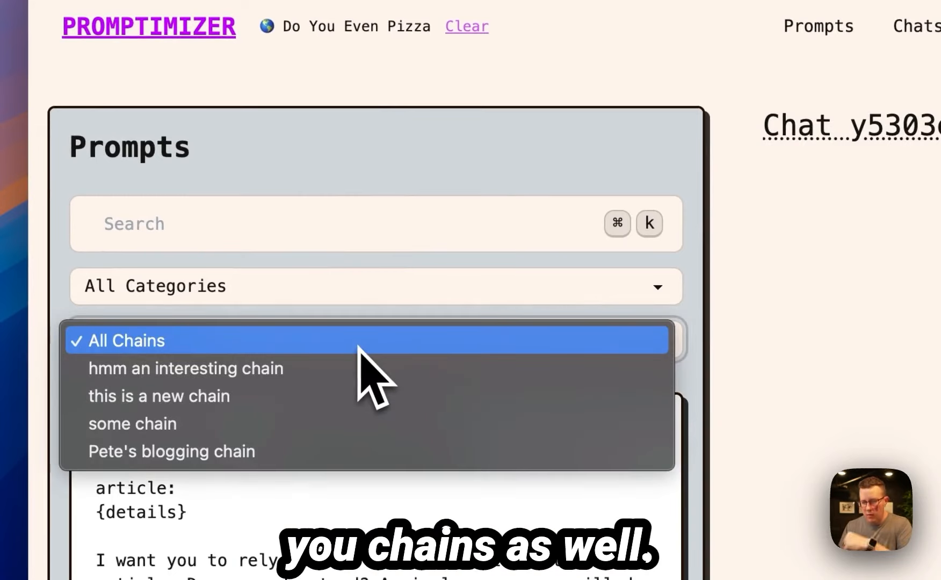
{"action": "mouse_move", "coordinate": [131, 423]}
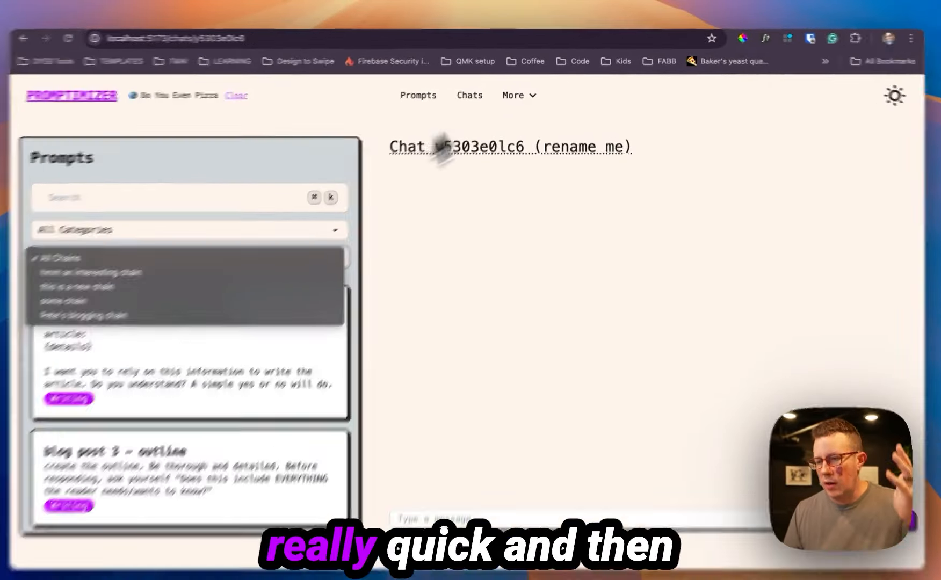
{"action": "left_click", "coordinate": [514, 96]}
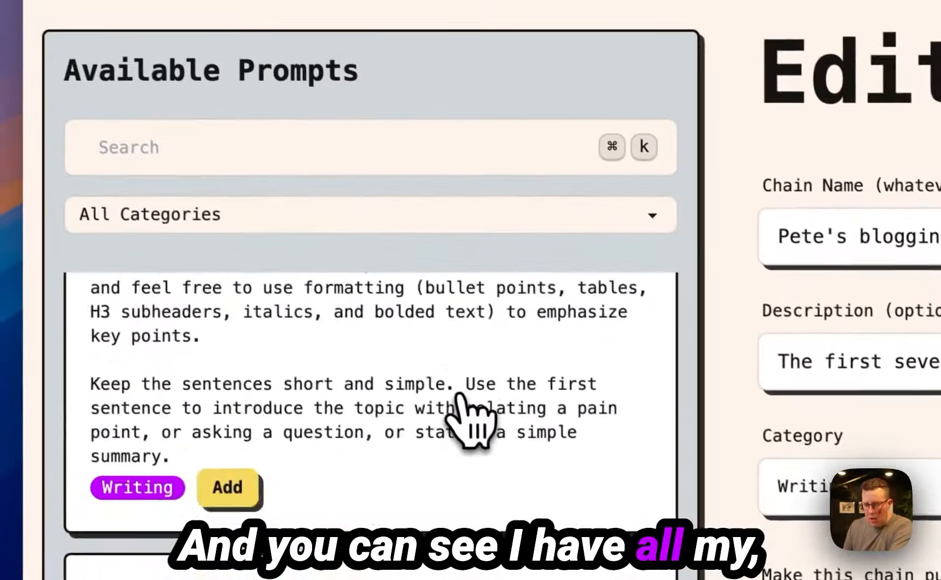
- Review Pete's blogging chain in its editor, browsing the Available Prompts list
{"action": "left_click", "coordinate": [360, 189]}
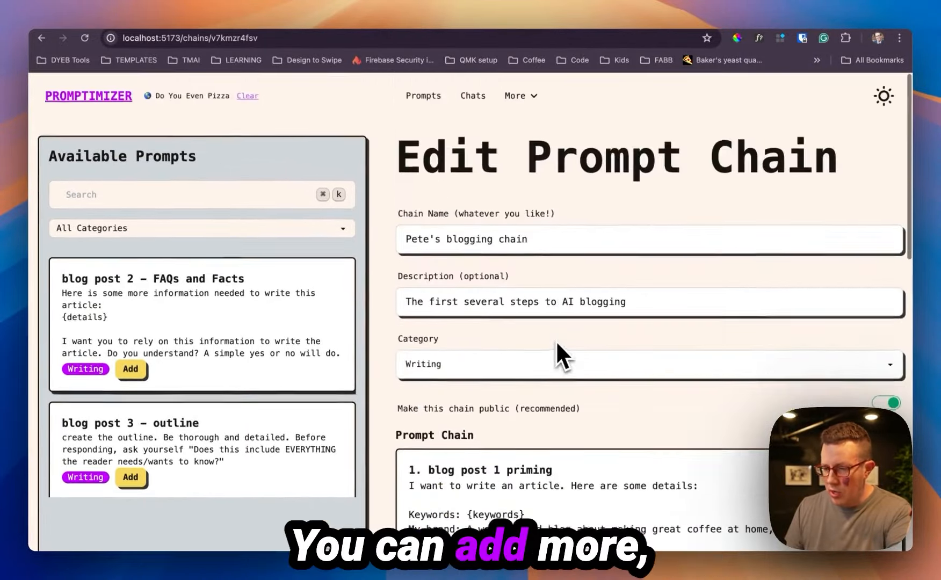
{"action": "scroll", "scroll_direction": "down", "scroll_amount": 3}
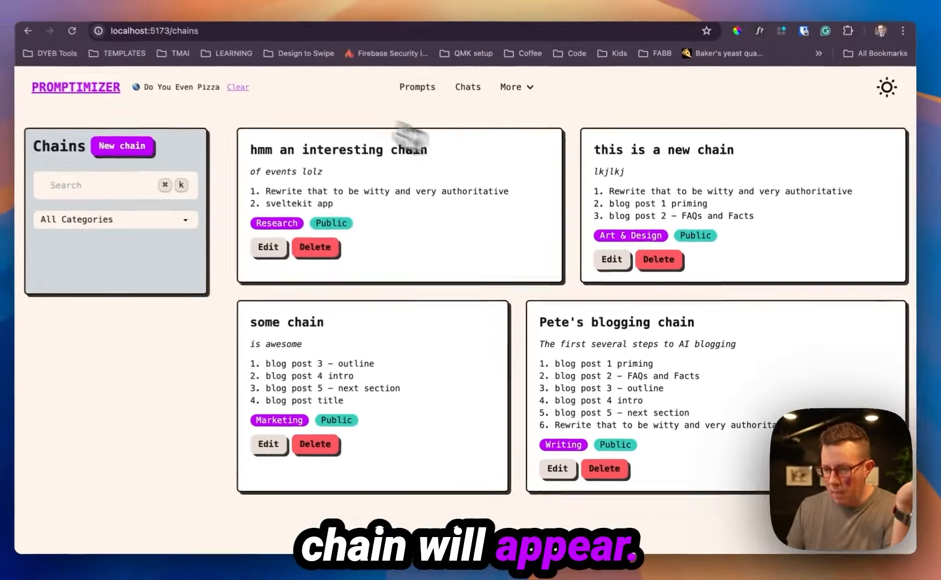
- Return to the saved chats list and reopen the unnamed Chat y5303e0lc6
{"action": "left_click", "coordinate": [468, 87]}
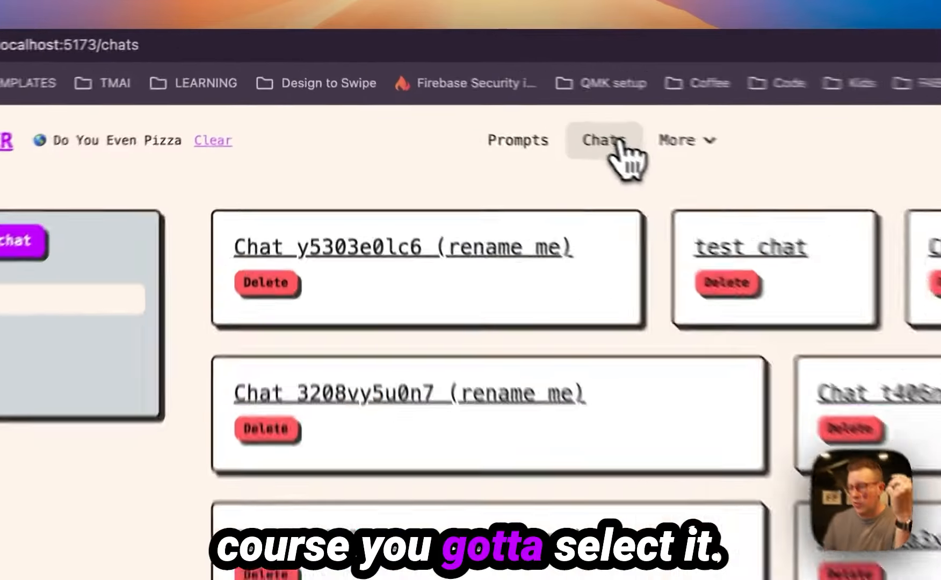
{"action": "left_click", "coordinate": [401, 248]}
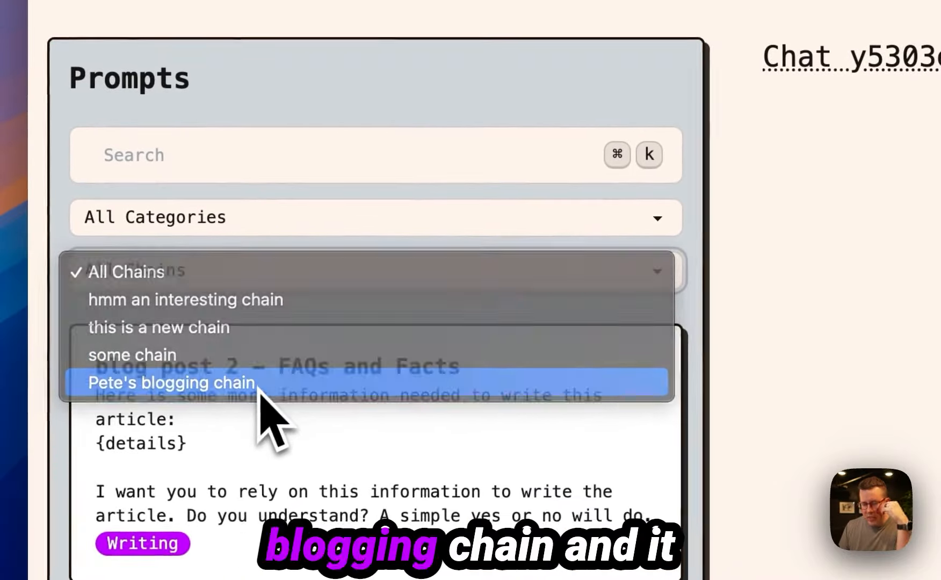
- Filter prompts to Pete's blogging chain, pick a prompt, and close its variables dialog without sending
{"action": "left_click", "coordinate": [170, 382]}
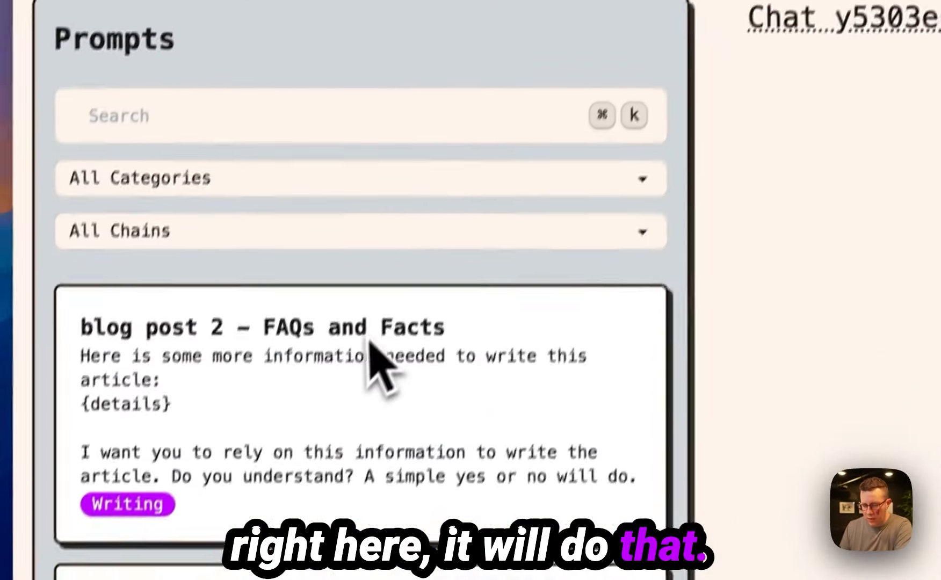
{"action": "left_click", "coordinate": [360, 231]}
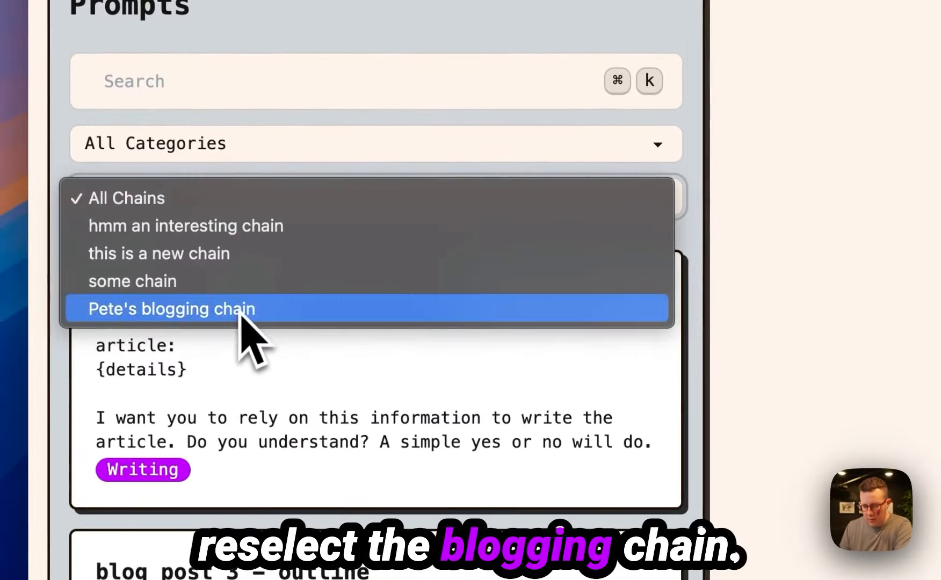
{"action": "left_click", "coordinate": [171, 309]}
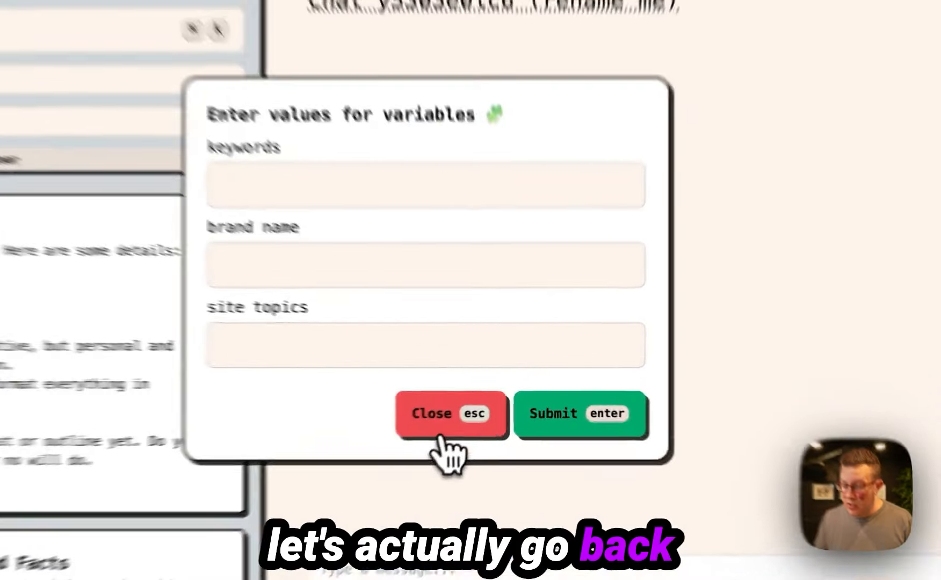
{"action": "left_click", "coordinate": [447, 413]}
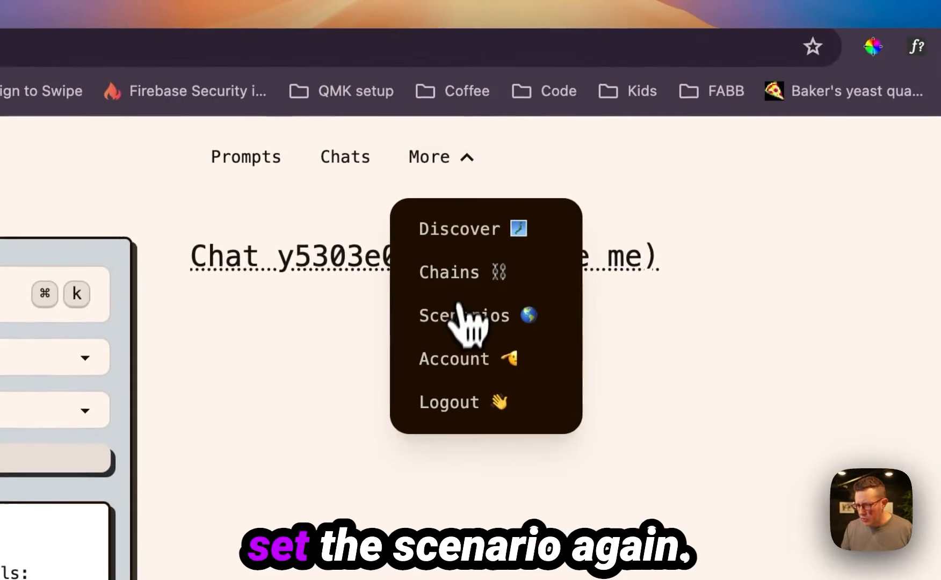
{"action": "left_click", "coordinate": [463, 314]}
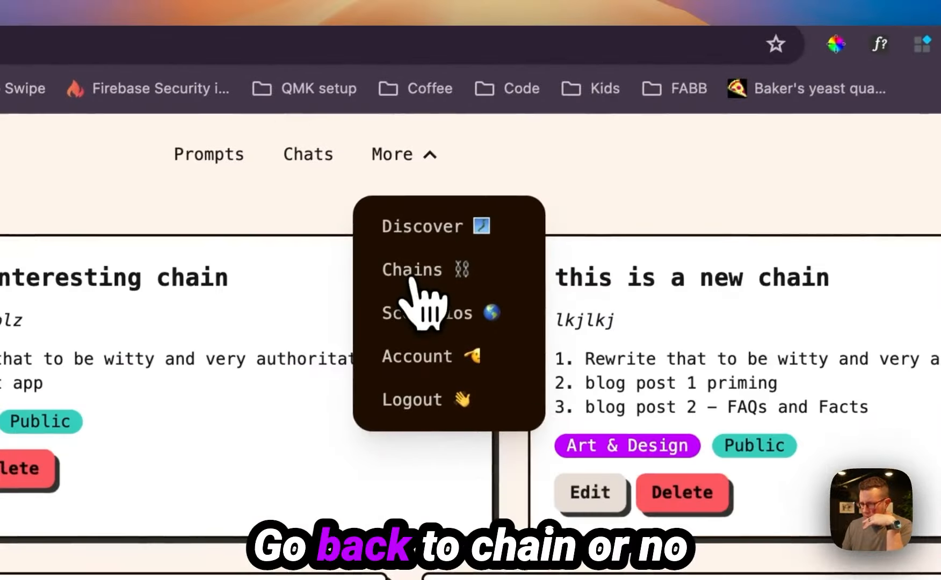
{"action": "left_click", "coordinate": [306, 155]}
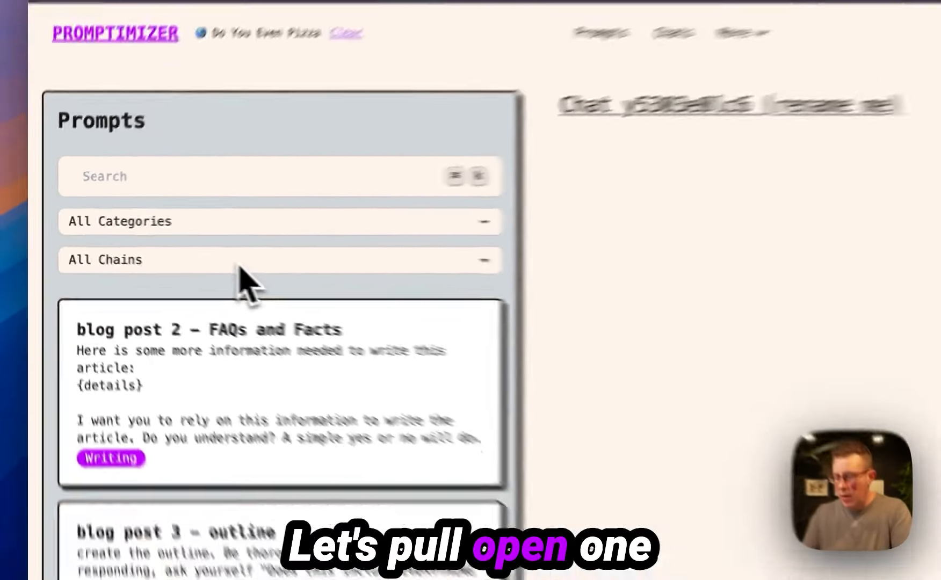
- Send the 'blog post 1 priming' prompt with keywords 'ny style recipe' and get the assistant's acknowledgement
{"action": "type", "text": "1"}
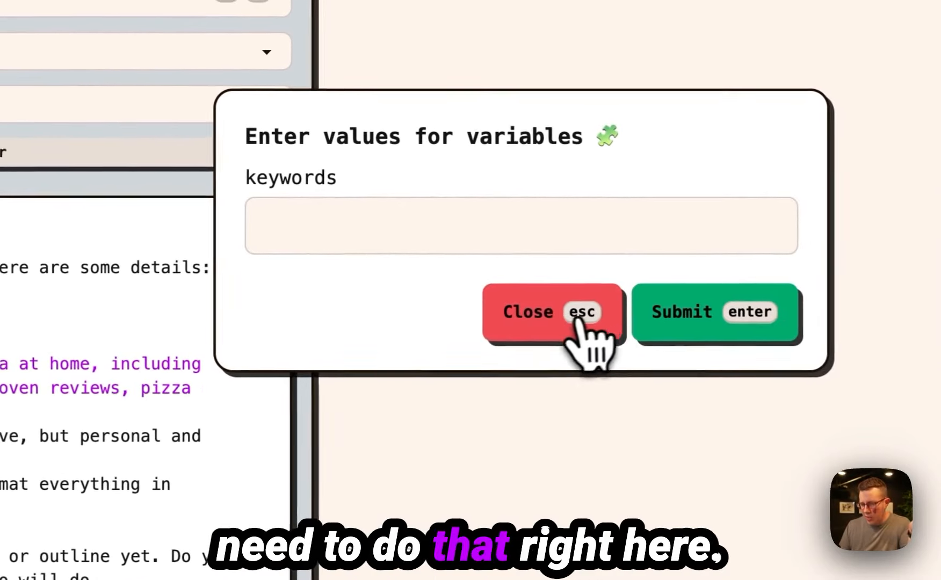
{"action": "left_click", "coordinate": [527, 312]}
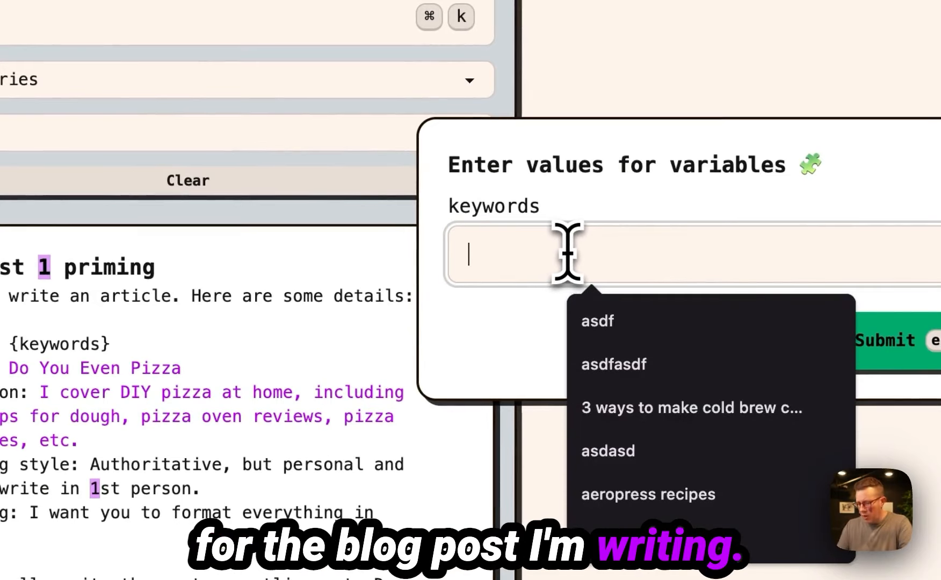
{"action": "type", "text": "ny style"}
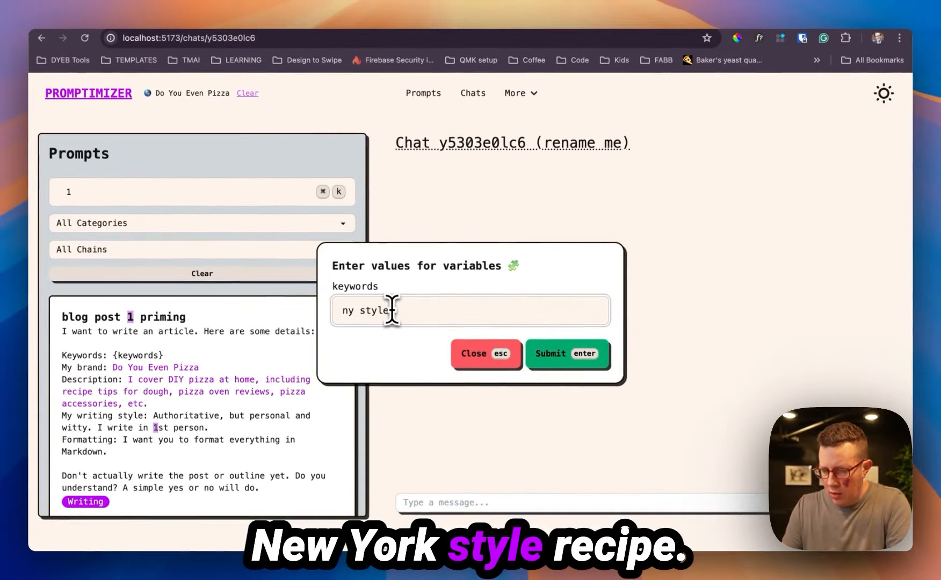
{"action": "type", "text": "recipe"}
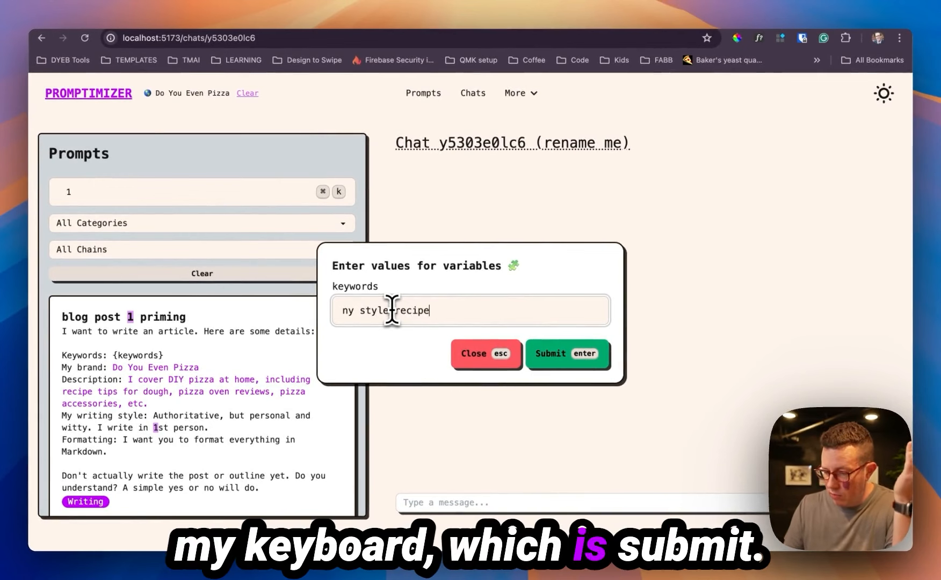
{"action": "key", "text": "enter"}
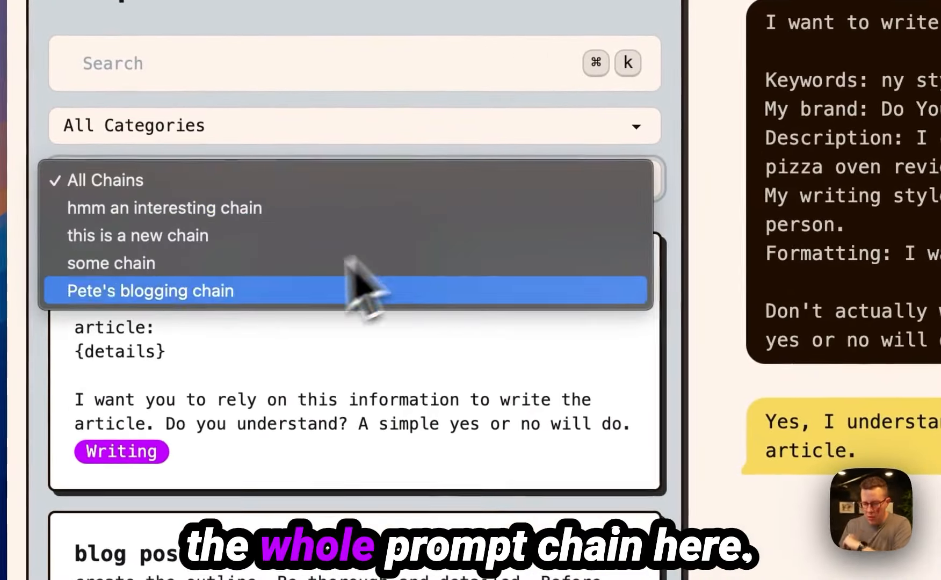
- Send the 'blog post 2 – FAQs and Facts' prompt with the bread flour details to get the NY-style pizza intro
{"action": "left_click", "coordinate": [149, 290]}
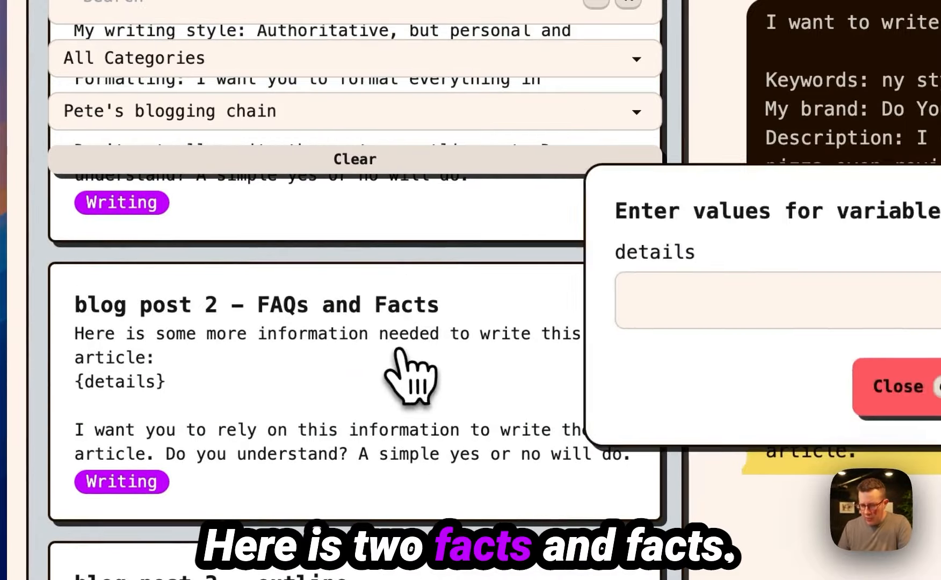
{"action": "left_click", "coordinate": [775, 301]}
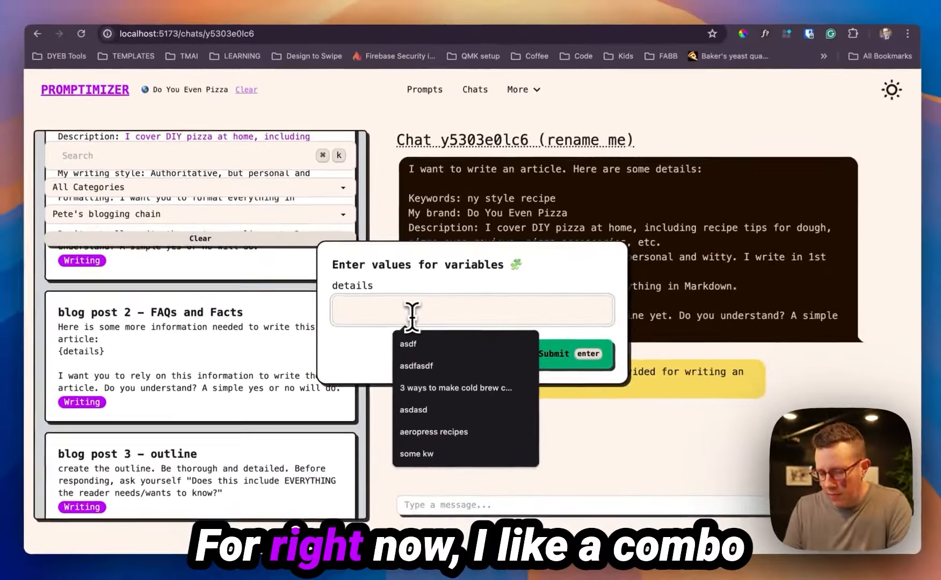
{"action": "type", "text": "i like a combo of"}
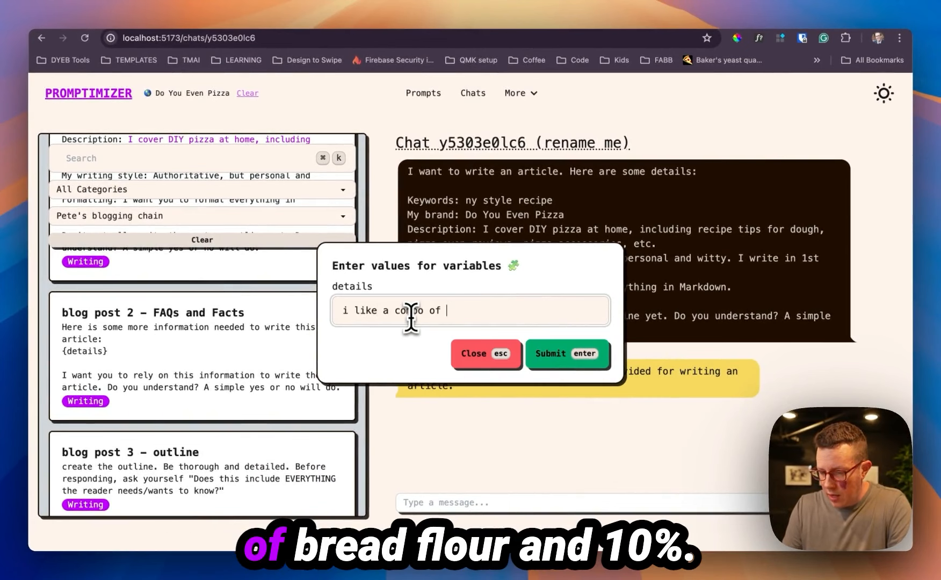
{"action": "type", "text": "bread flour and 10% rye flour"}
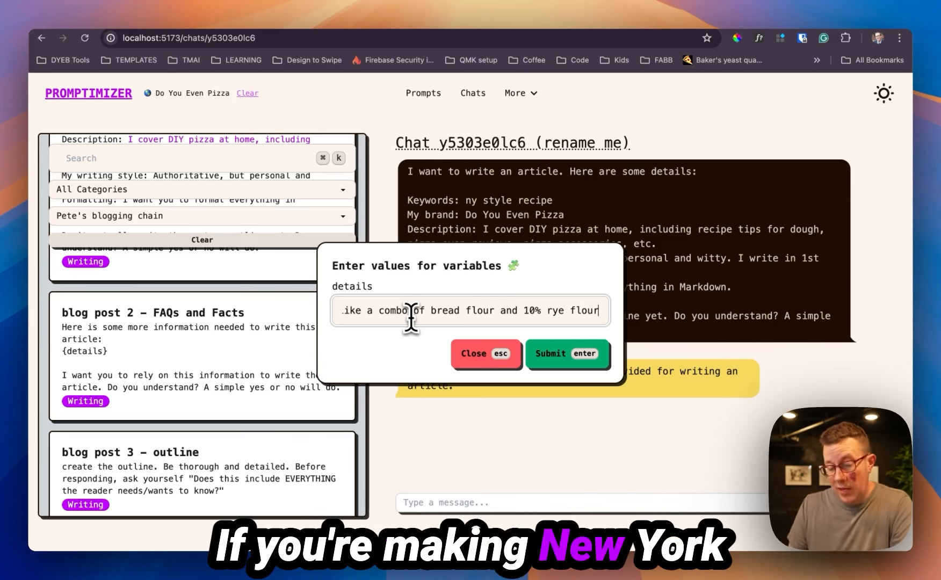
{"action": "left_click", "coordinate": [566, 353]}
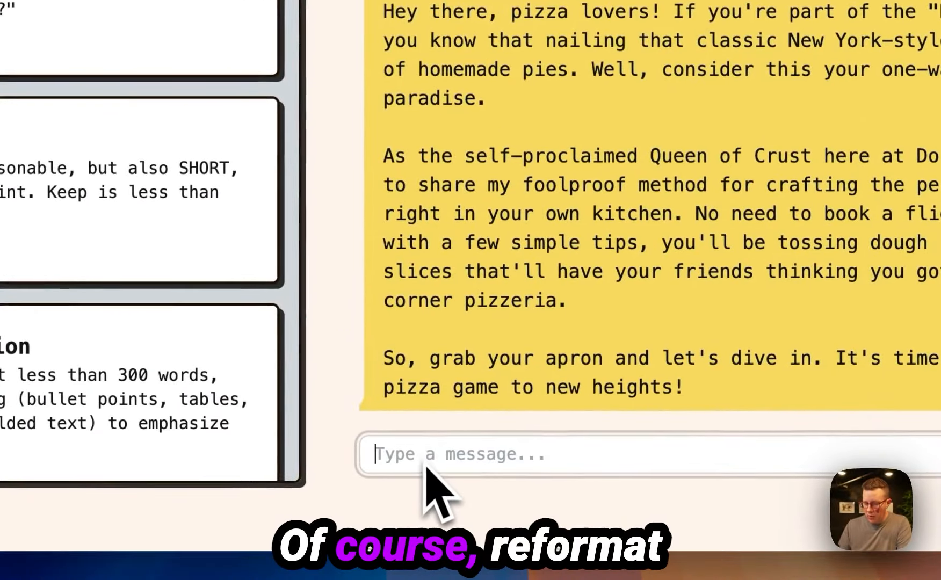
{"action": "type", "text": "reformat that a"}
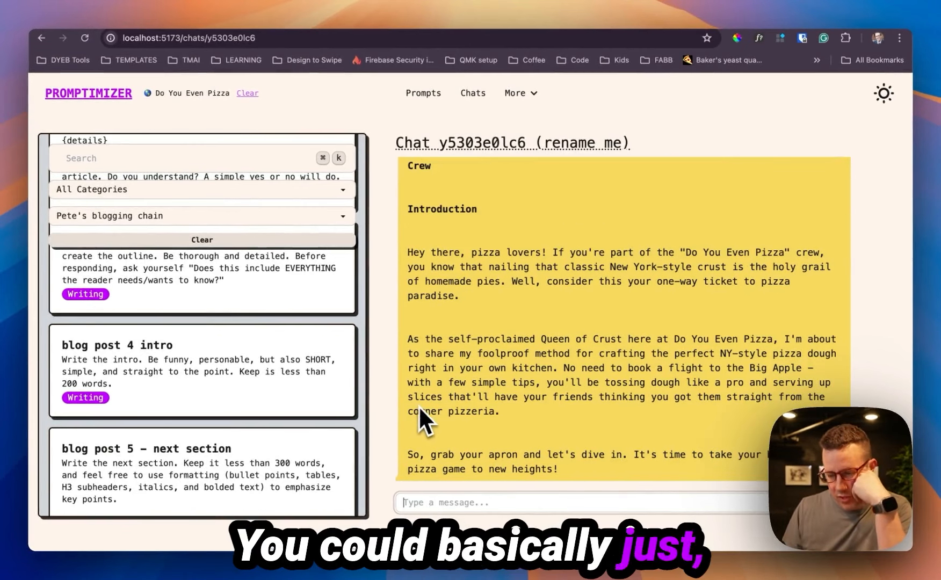
{"action": "mouse_move", "coordinate": [498, 366]}
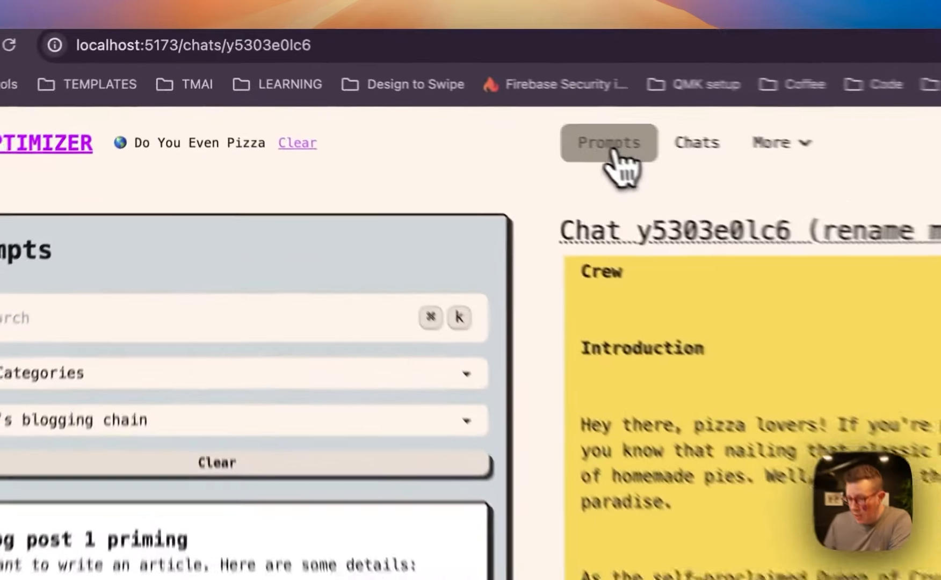
- Rename the pizza blog chat to 'rename this blog post' from the Chats list
{"action": "left_click", "coordinate": [608, 141]}
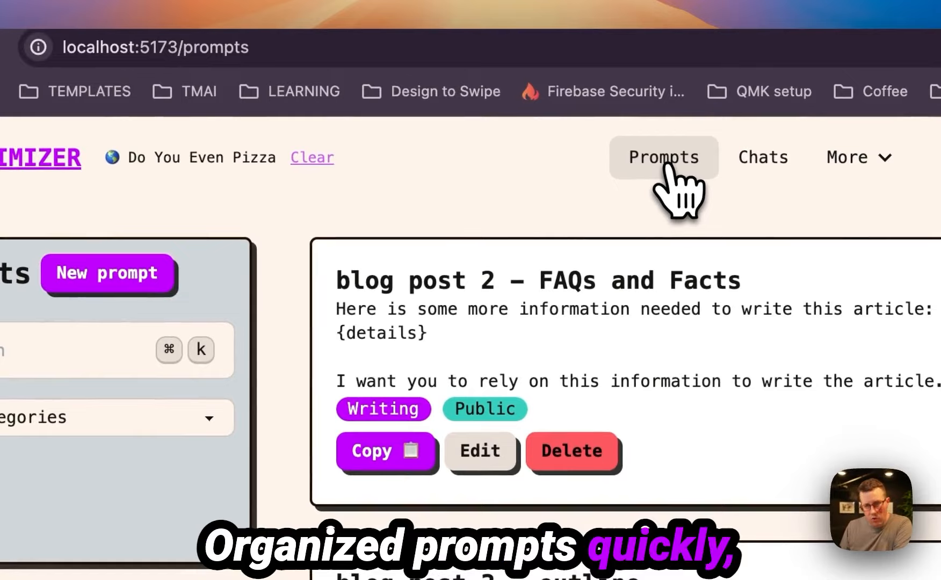
{"action": "scroll", "scroll_direction": "down", "scroll_amount": 3}
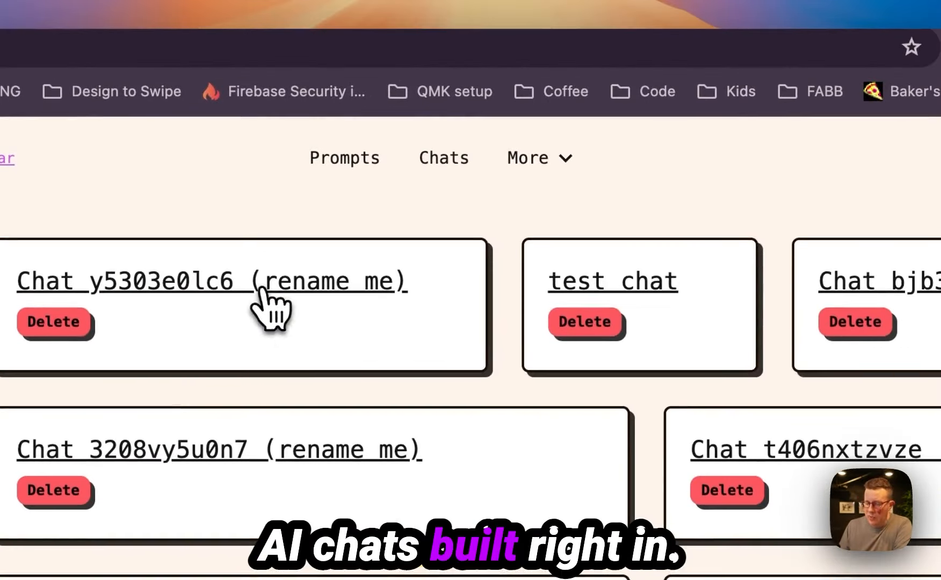
{"action": "left_click", "coordinate": [211, 281]}
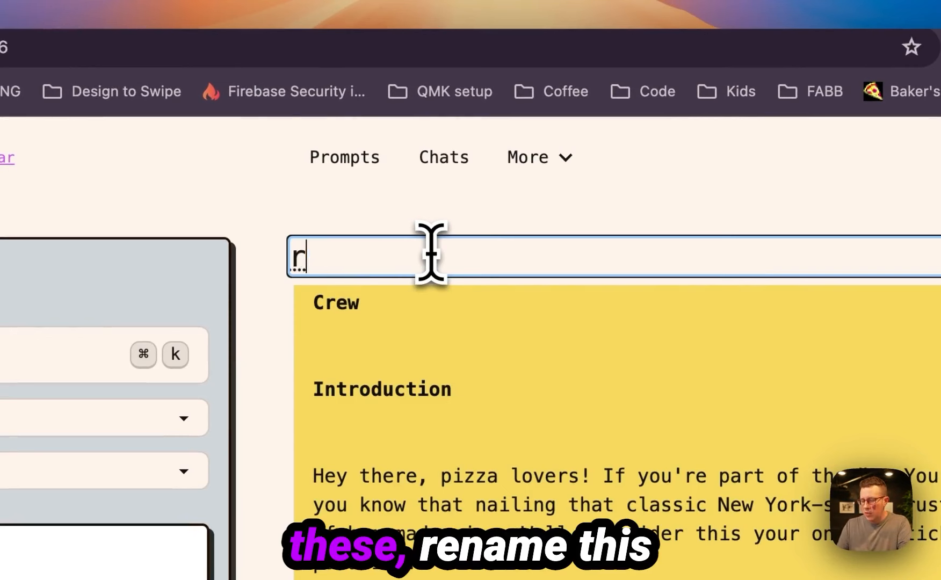
{"action": "type", "text": "ename this blog post"}
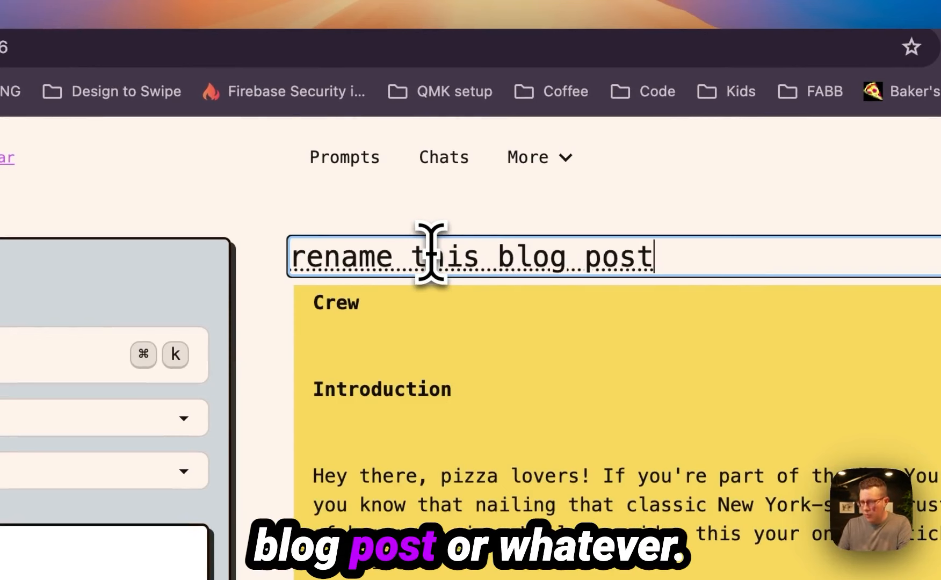
{"action": "left_click", "coordinate": [538, 158]}
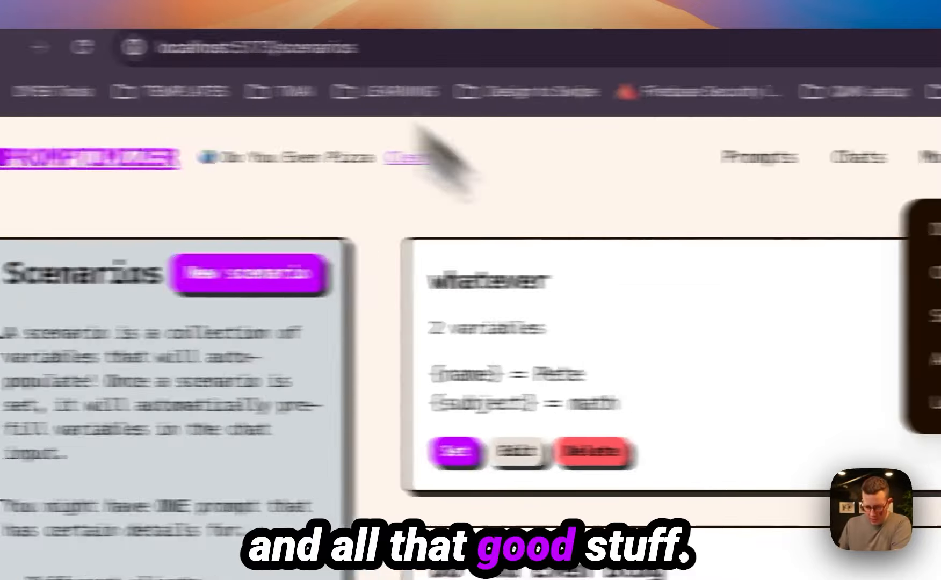
- Visit the Chains page via More, then return to the Promptimizer home page
{"action": "left_click", "coordinate": [580, 157]}
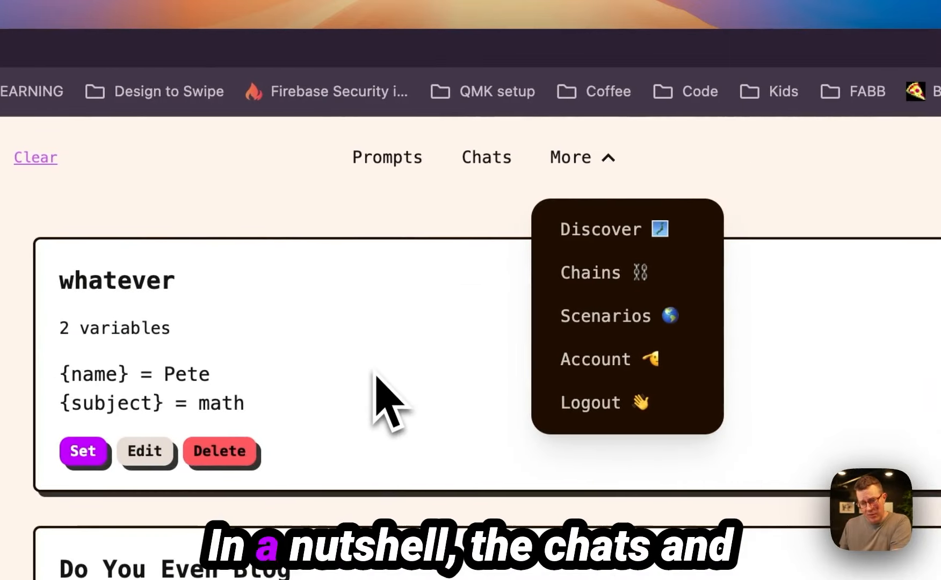
{"action": "mouse_move", "coordinate": [612, 294]}
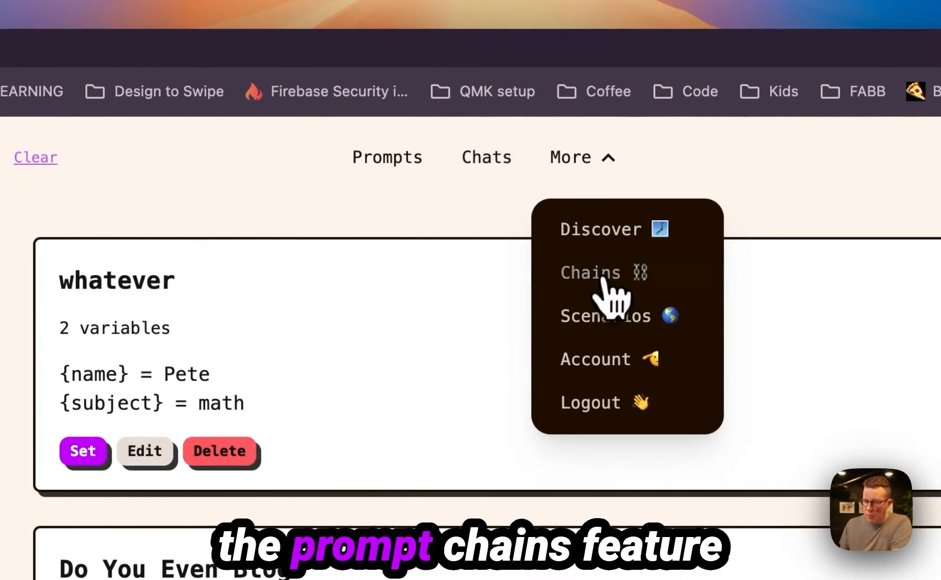
{"action": "left_click", "coordinate": [591, 273]}
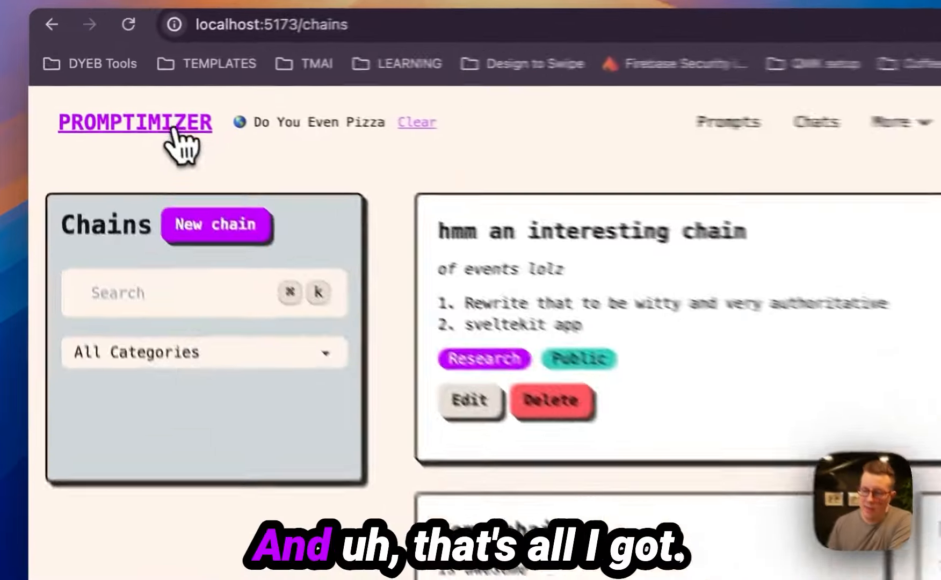
{"action": "left_click", "coordinate": [134, 122]}
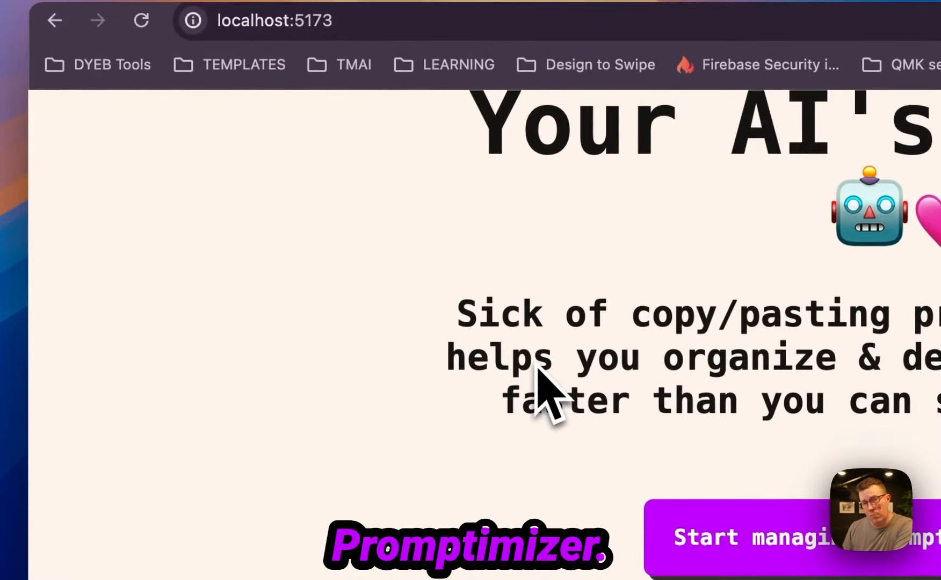